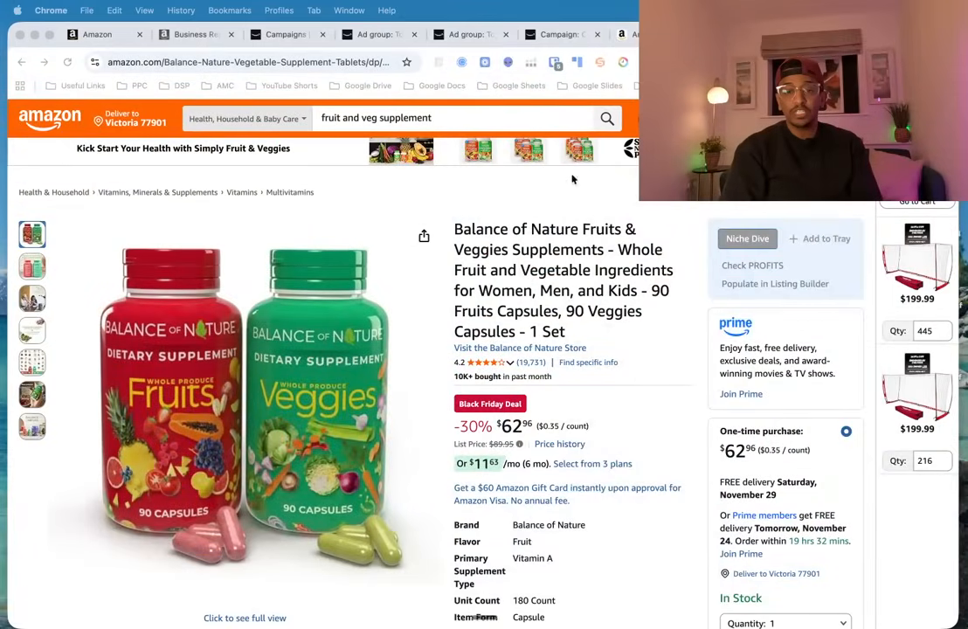
pyautogui.moveTo(444, 308)
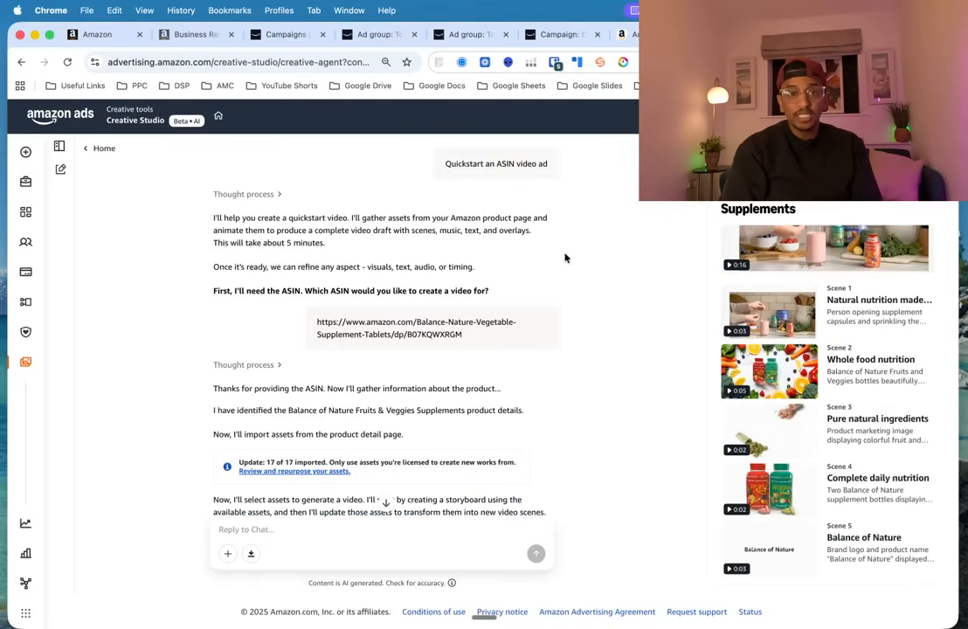
pyautogui.moveTo(125, 379)
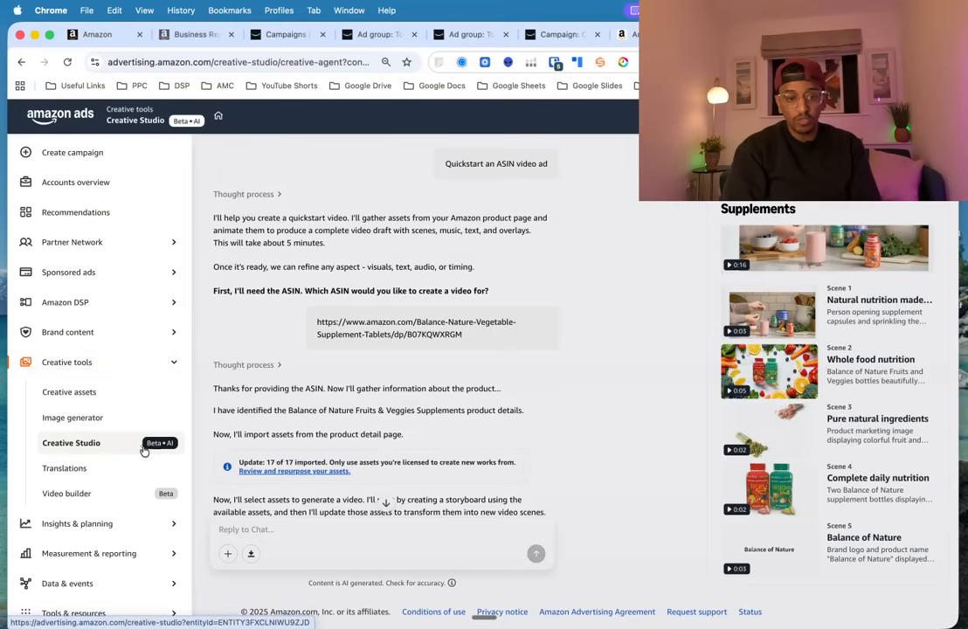
# - Scroll through the draft ad page and open the draft video in the editor
pyautogui.click(59, 147)
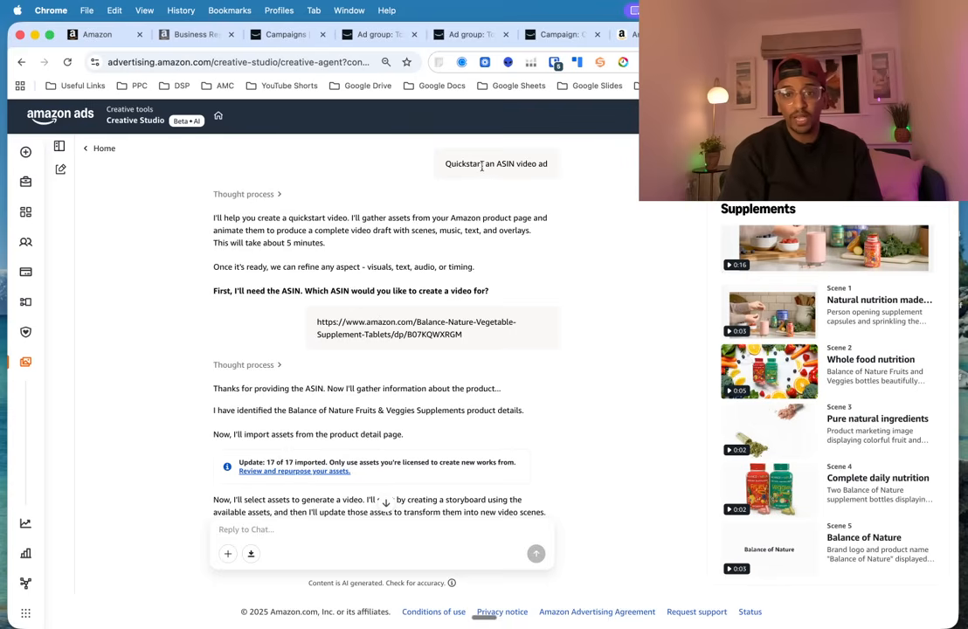
pyautogui.moveTo(542, 175)
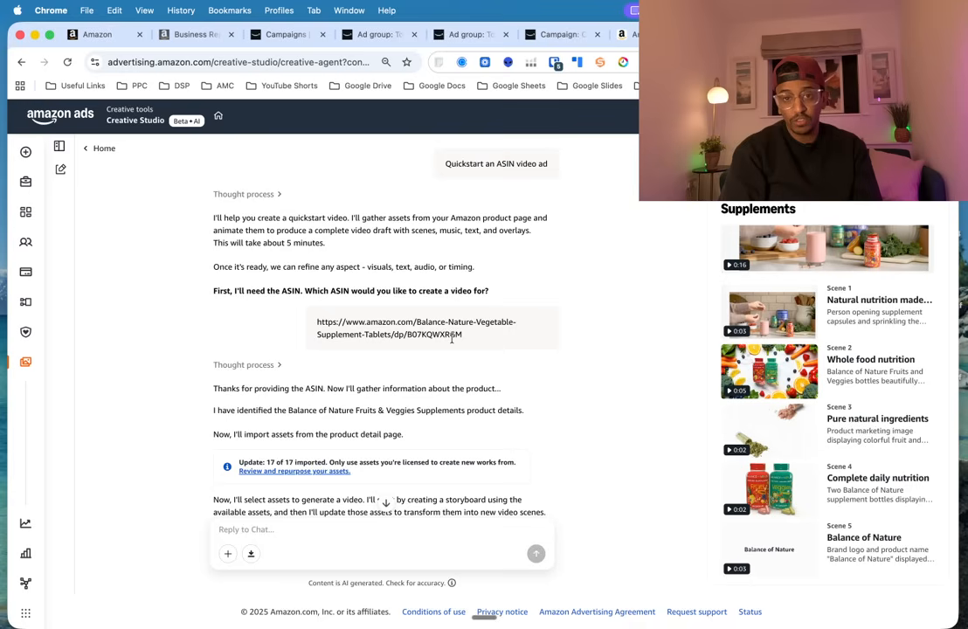
pyautogui.scroll(-3)
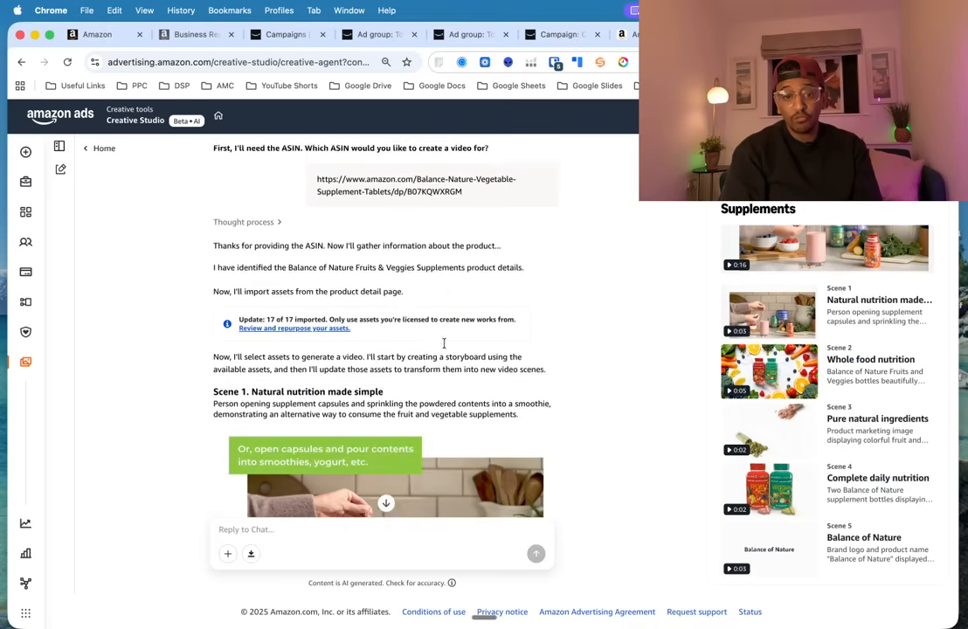
pyautogui.scroll(-3)
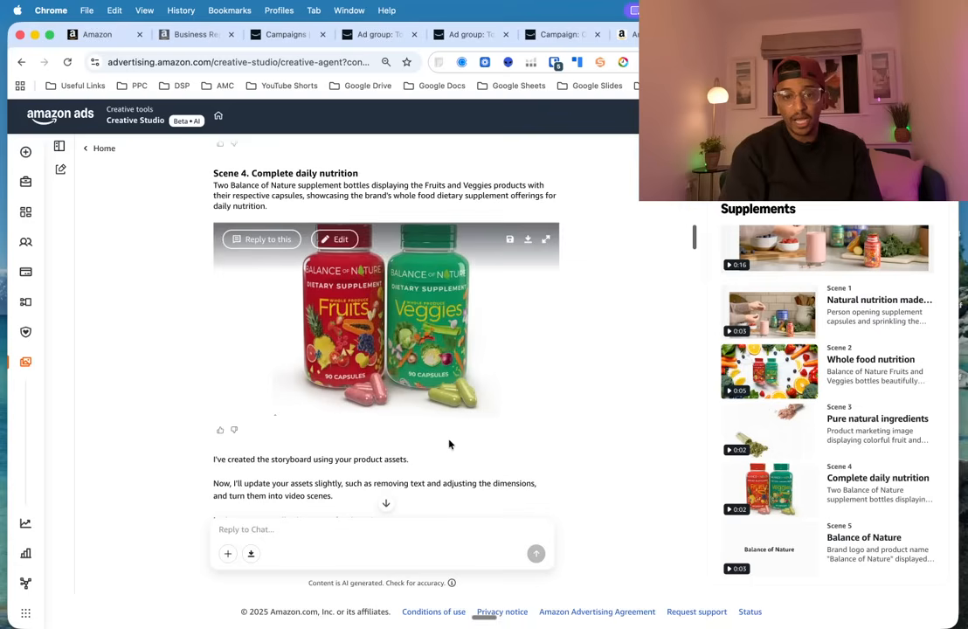
pyautogui.scroll(-3)
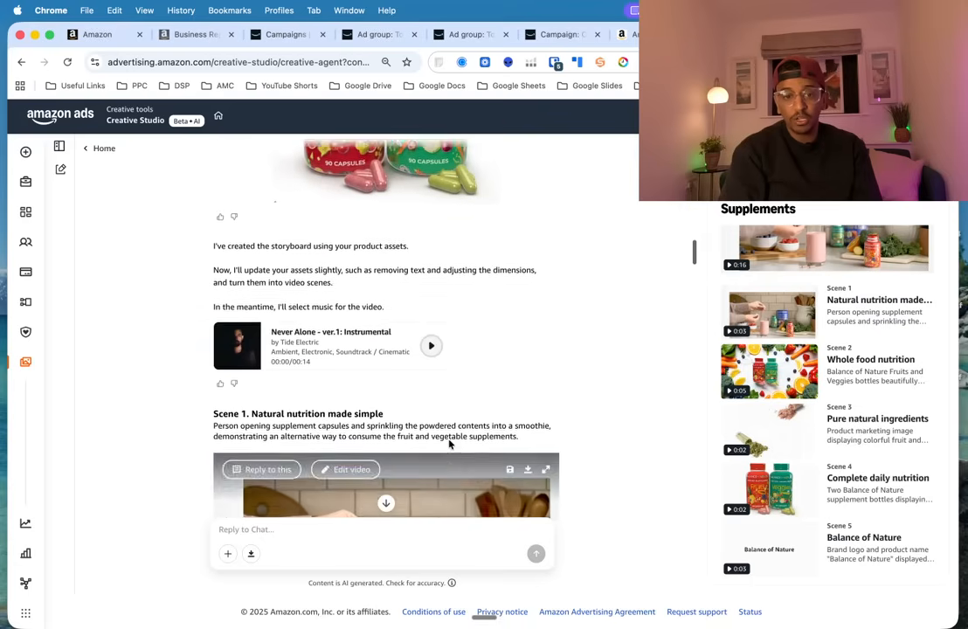
pyautogui.scroll(-3)
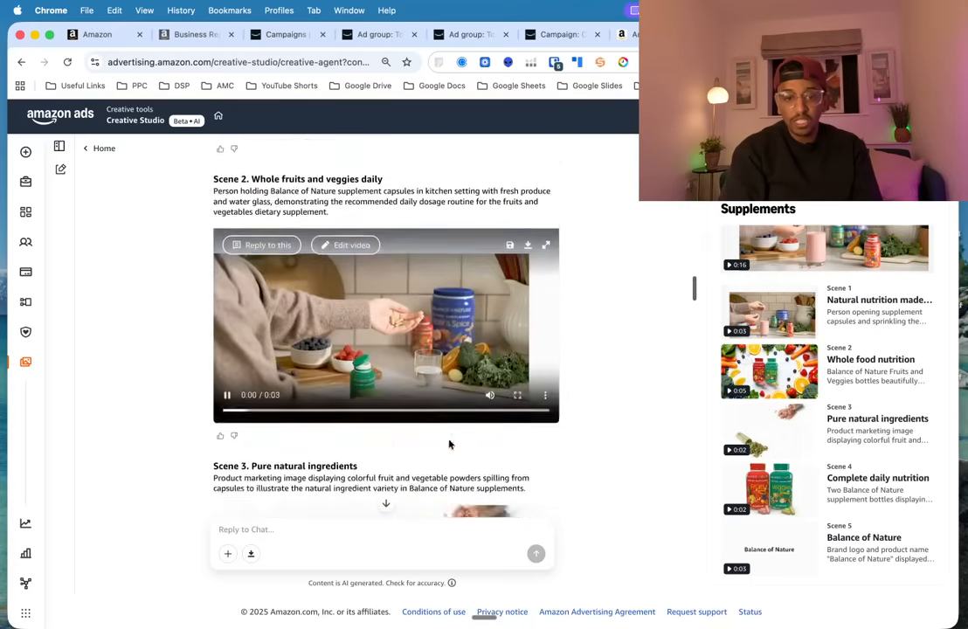
pyautogui.scroll(-3)
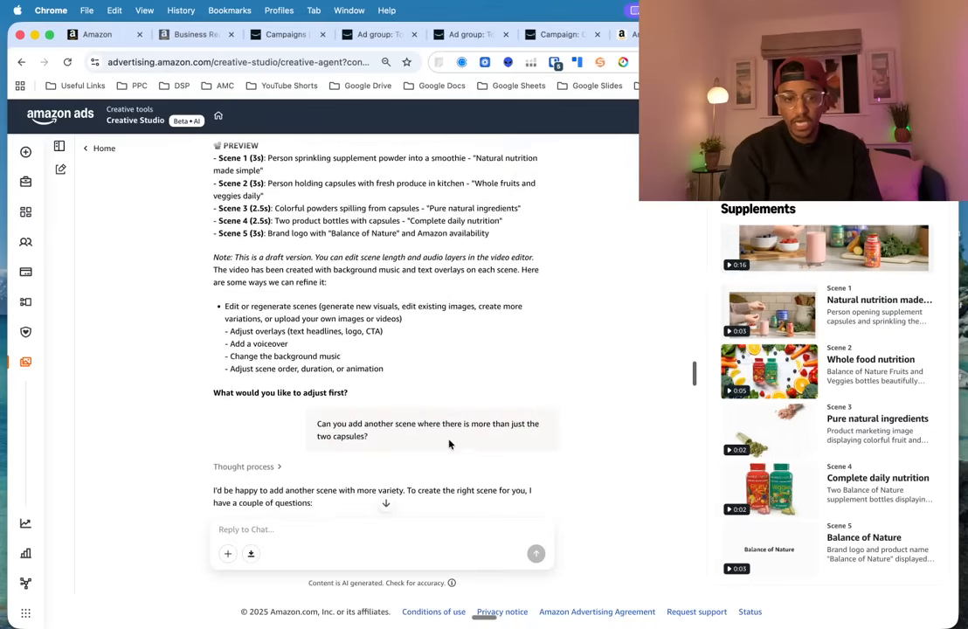
pyautogui.scroll(3)
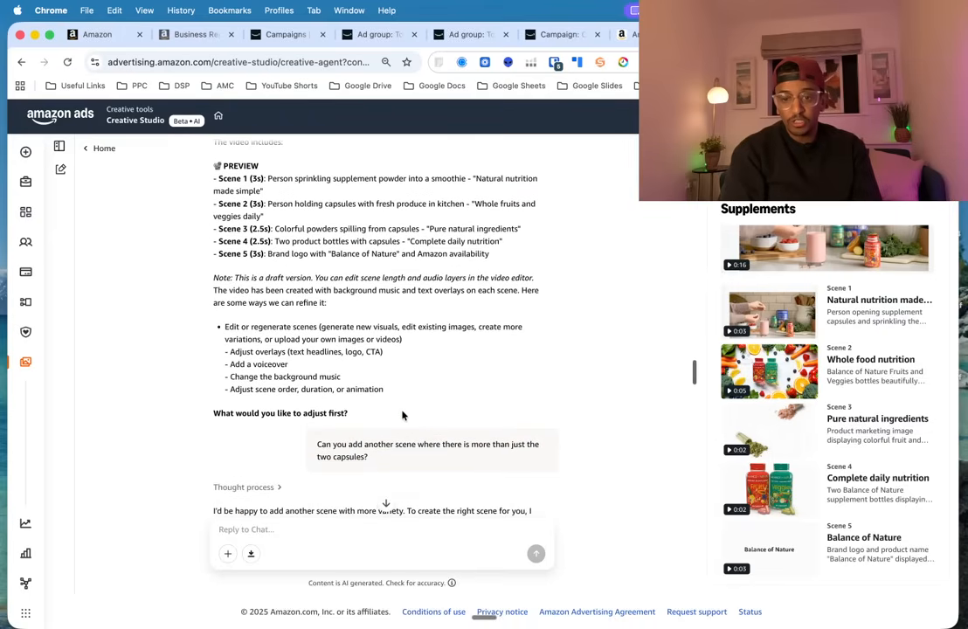
pyautogui.scroll(-3)
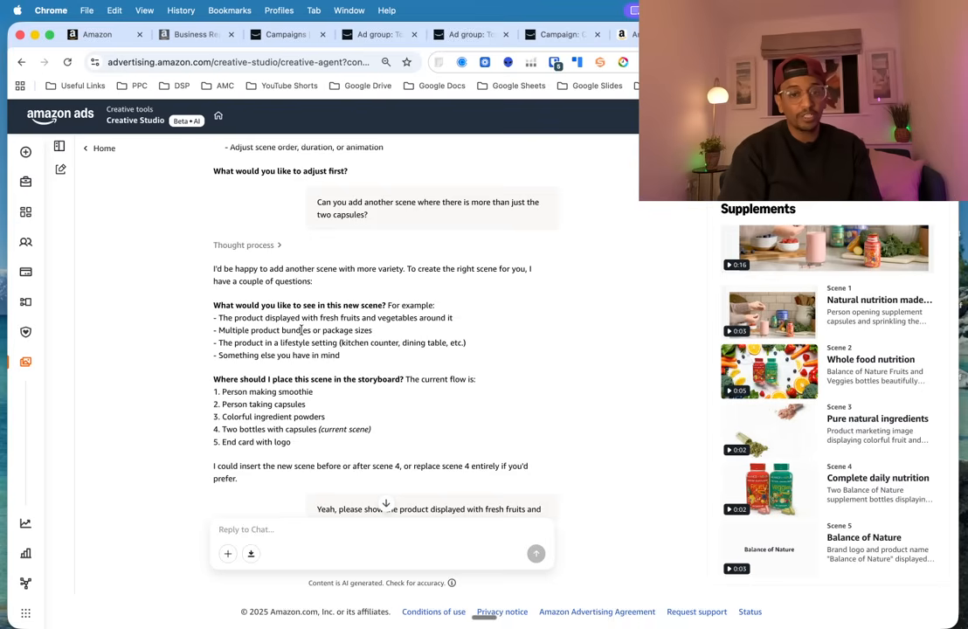
pyautogui.scroll(-3)
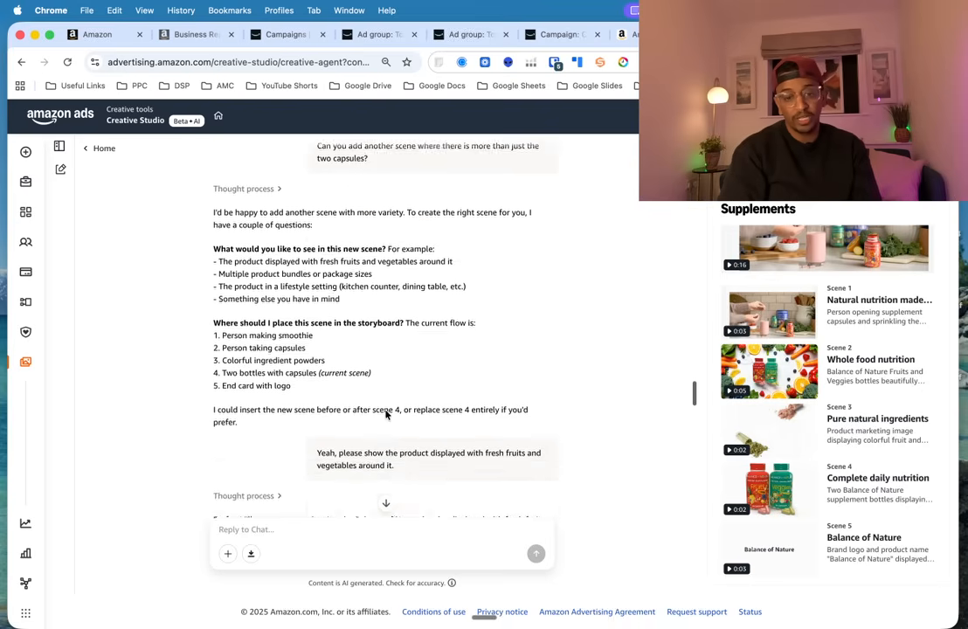
pyautogui.scroll(-3)
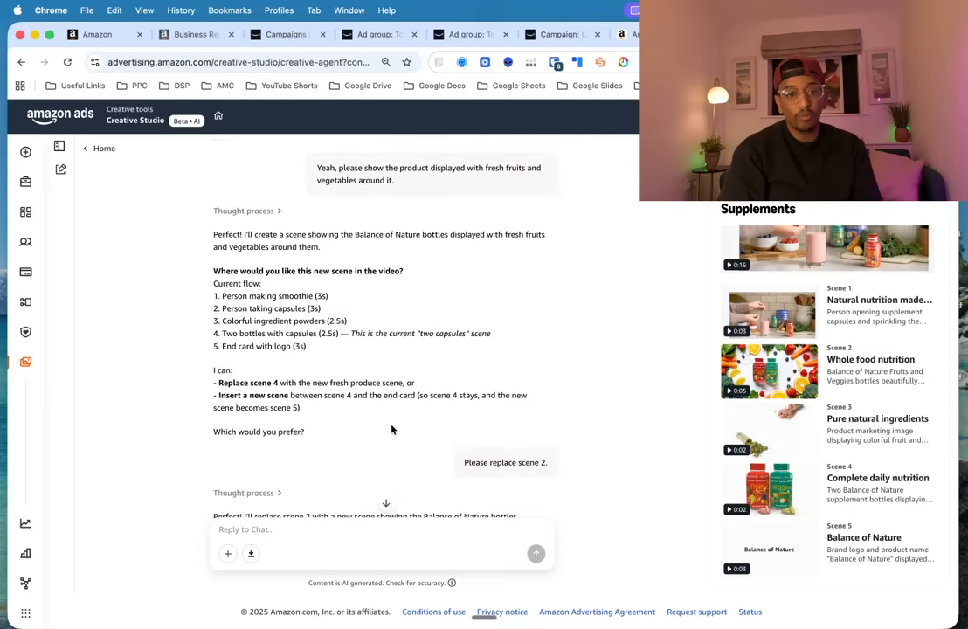
pyautogui.moveTo(359, 395)
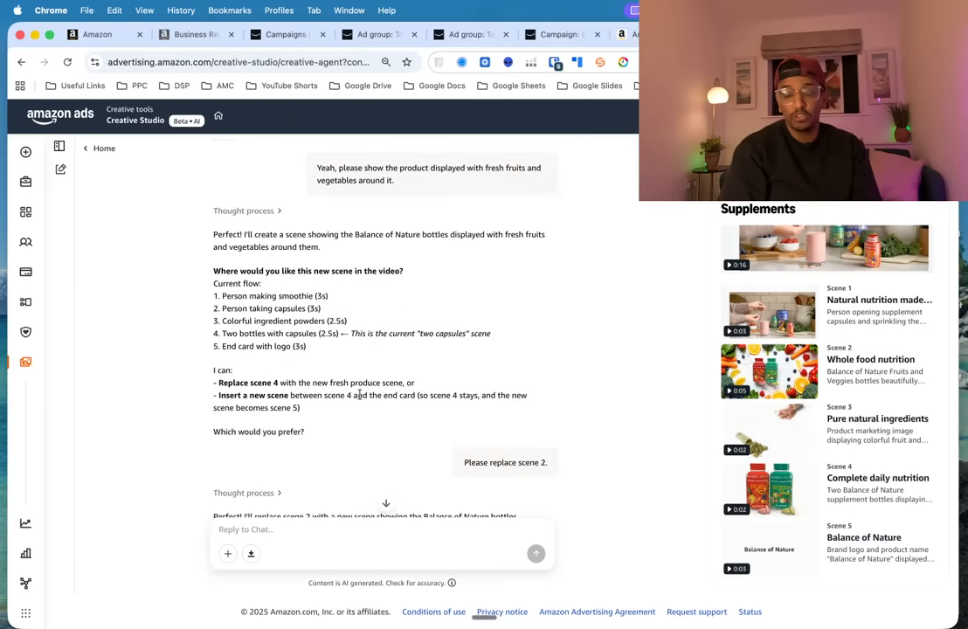
pyautogui.scroll(-3)
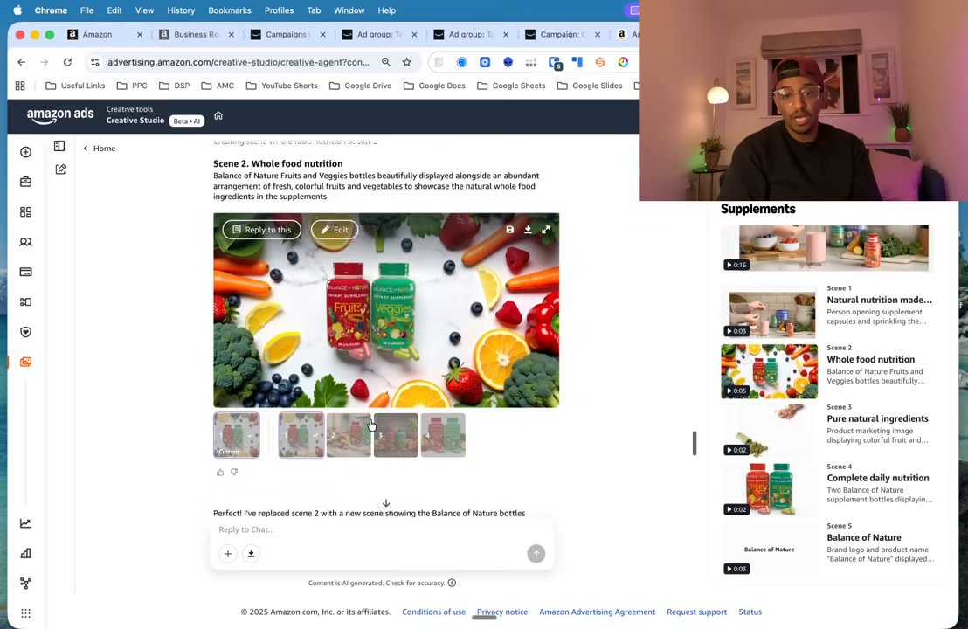
pyautogui.scroll(-3)
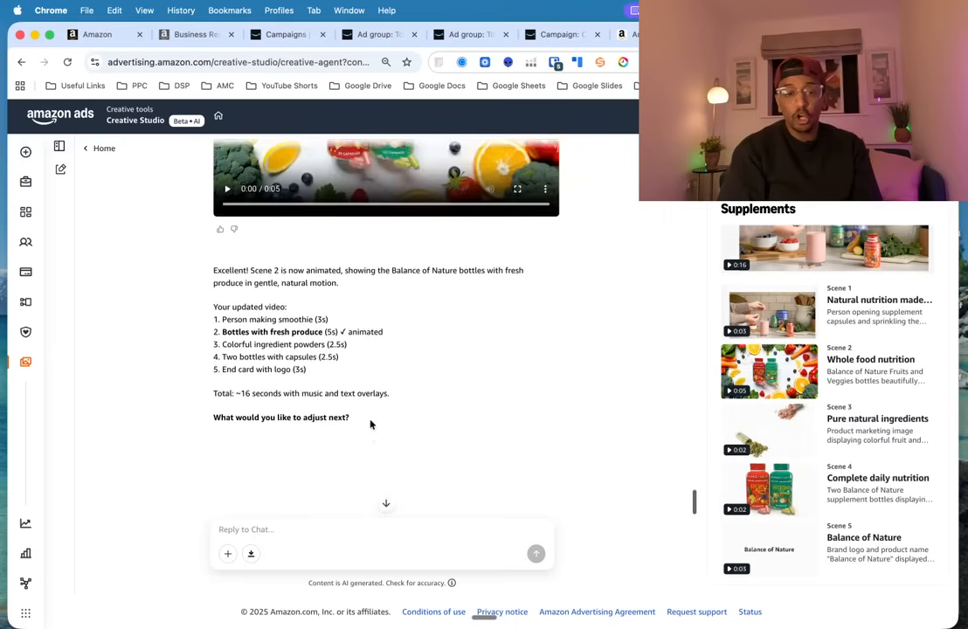
pyautogui.click(768, 314)
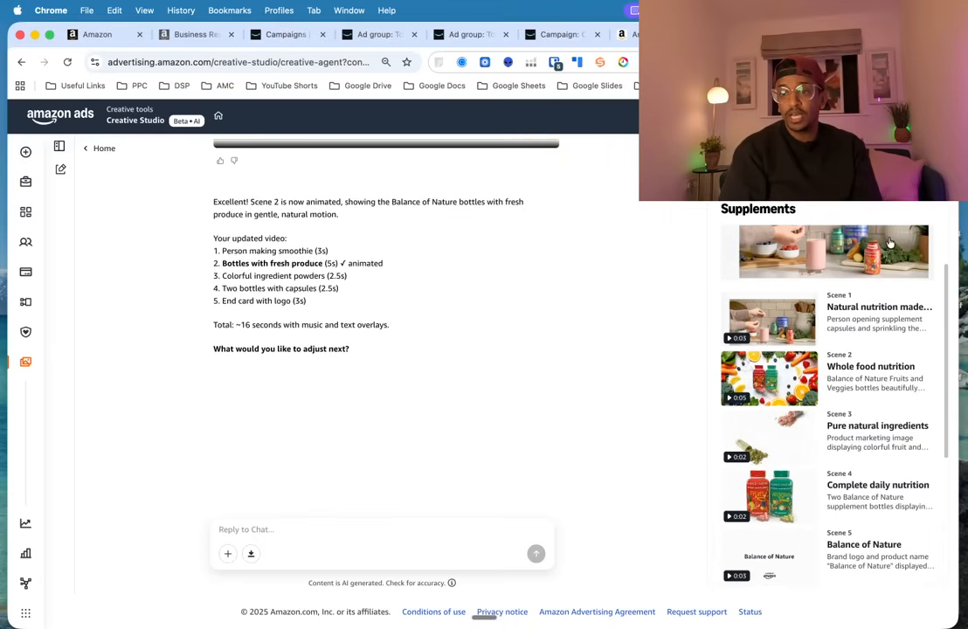
pyautogui.click(825, 252)
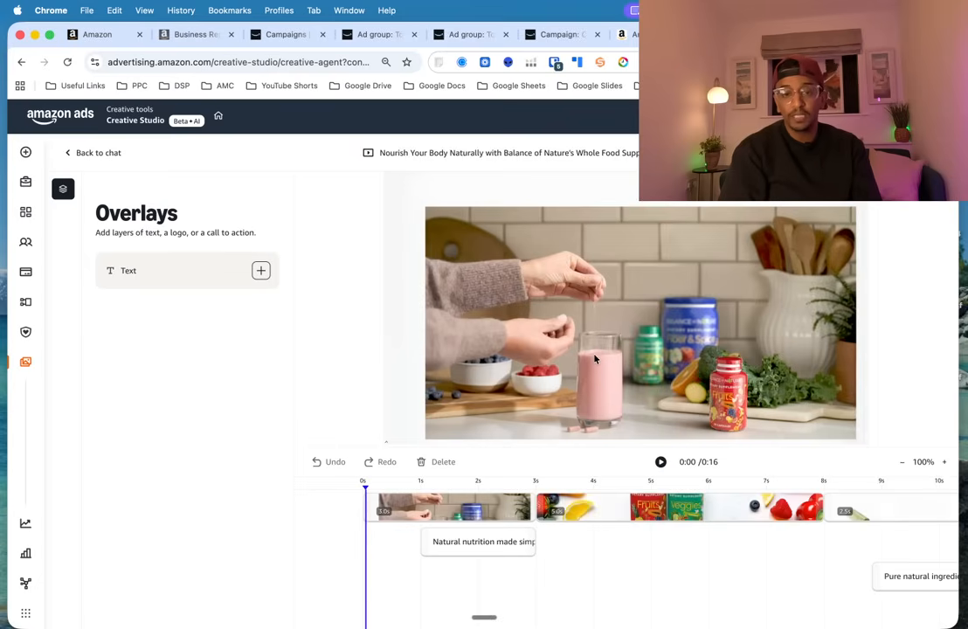
# - Play the 16-second draft through its scenes and replay it from the beginning
pyautogui.click(660, 461)
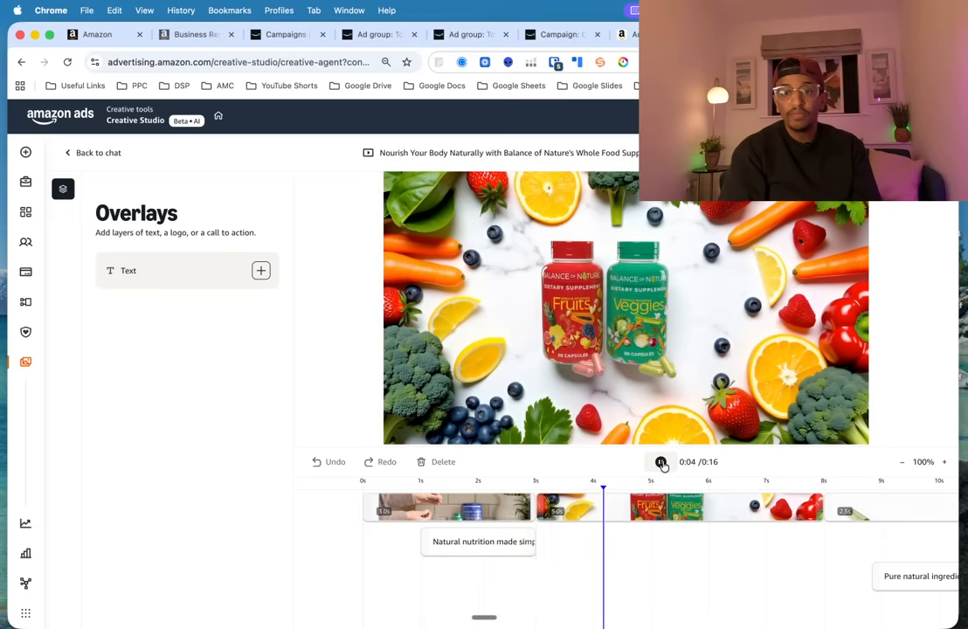
pyautogui.click(660, 461)
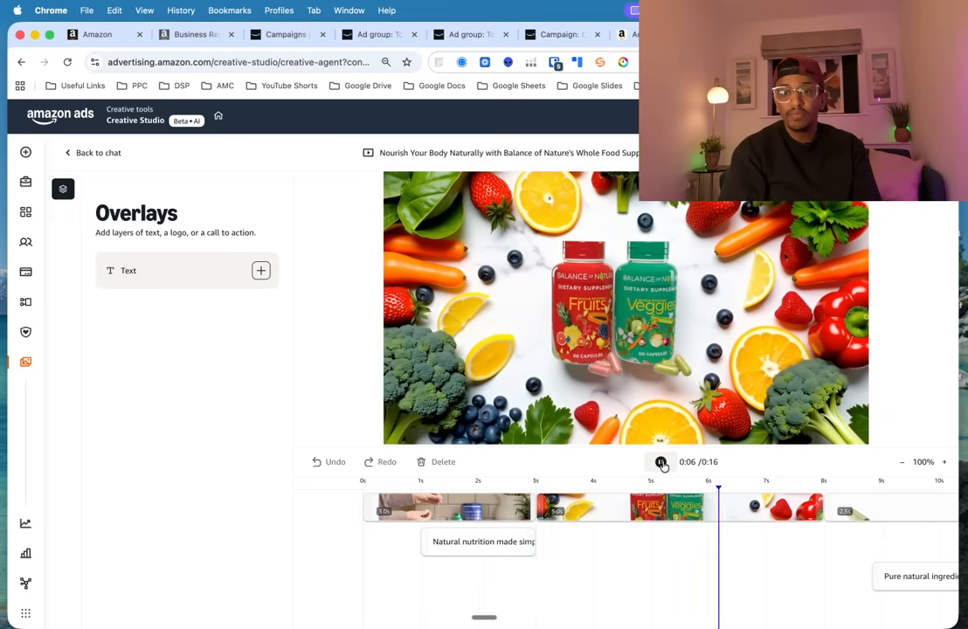
pyautogui.click(661, 461)
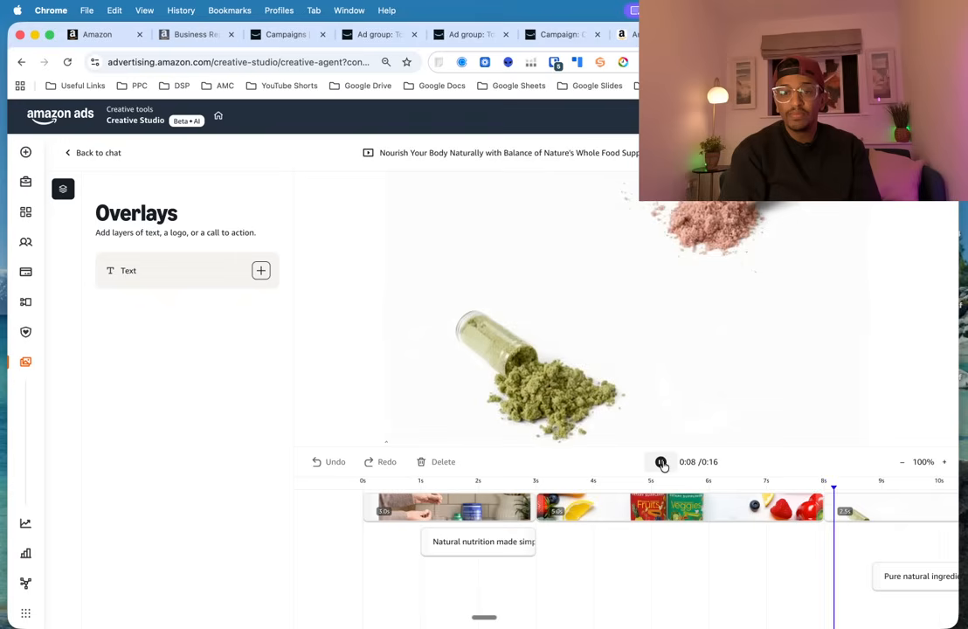
pyautogui.click(660, 461)
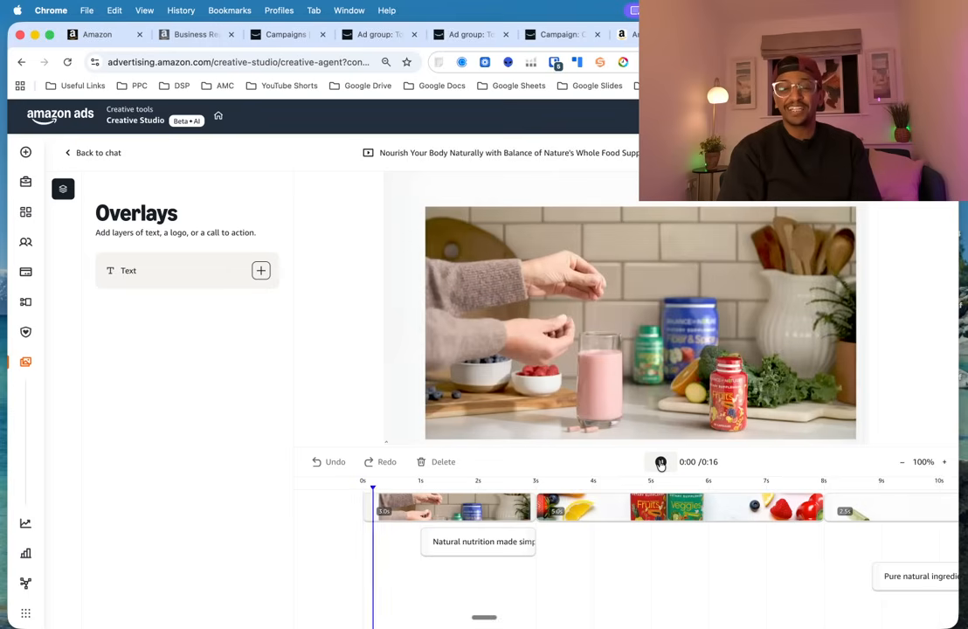
pyautogui.click(660, 461)
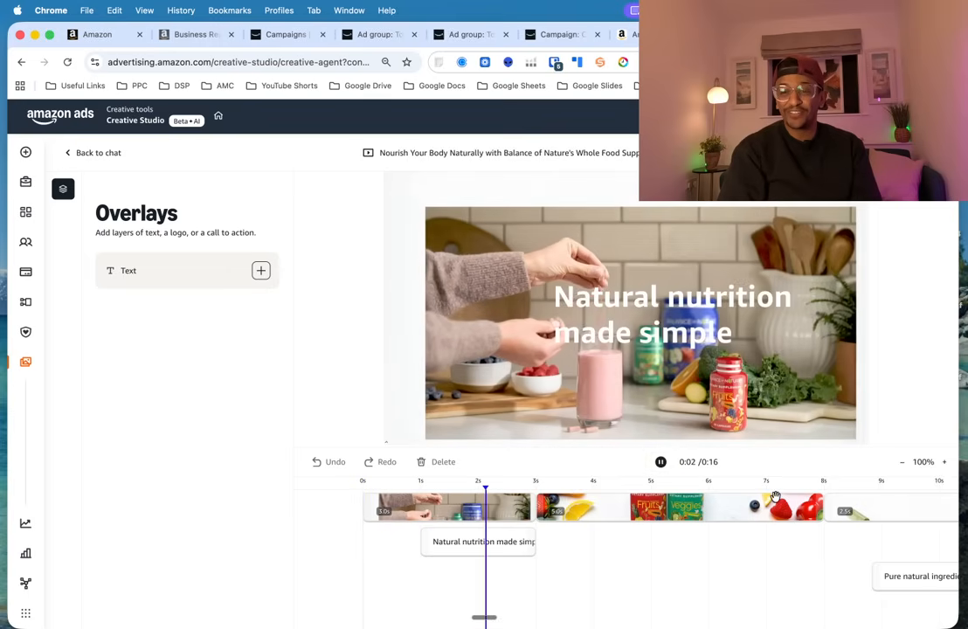
pyautogui.click(660, 461)
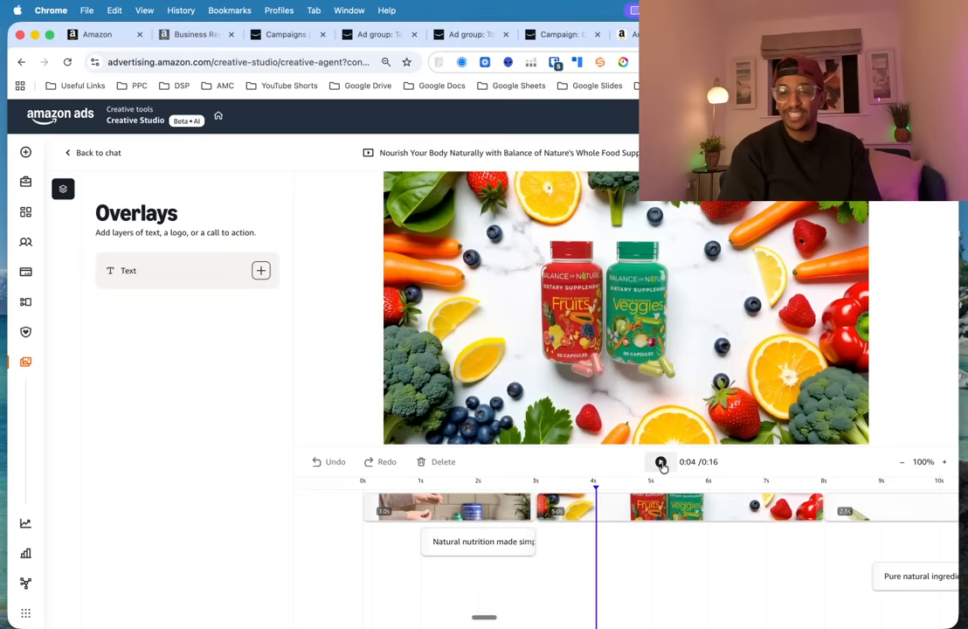
pyautogui.click(660, 461)
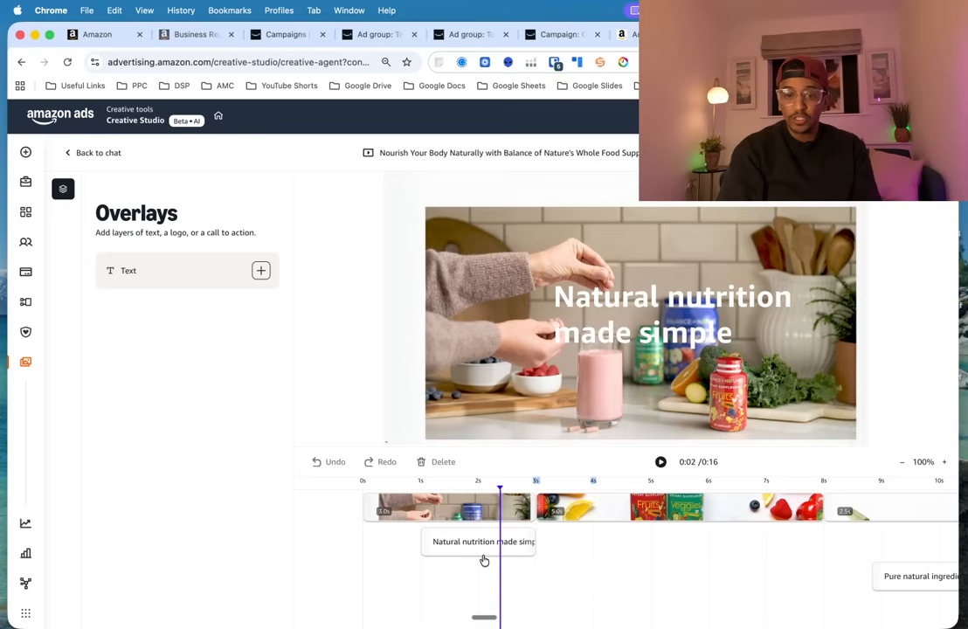
# - Move the 'Natural nutrition made simple' caption to the top and set its size to 107
pyautogui.click(484, 541)
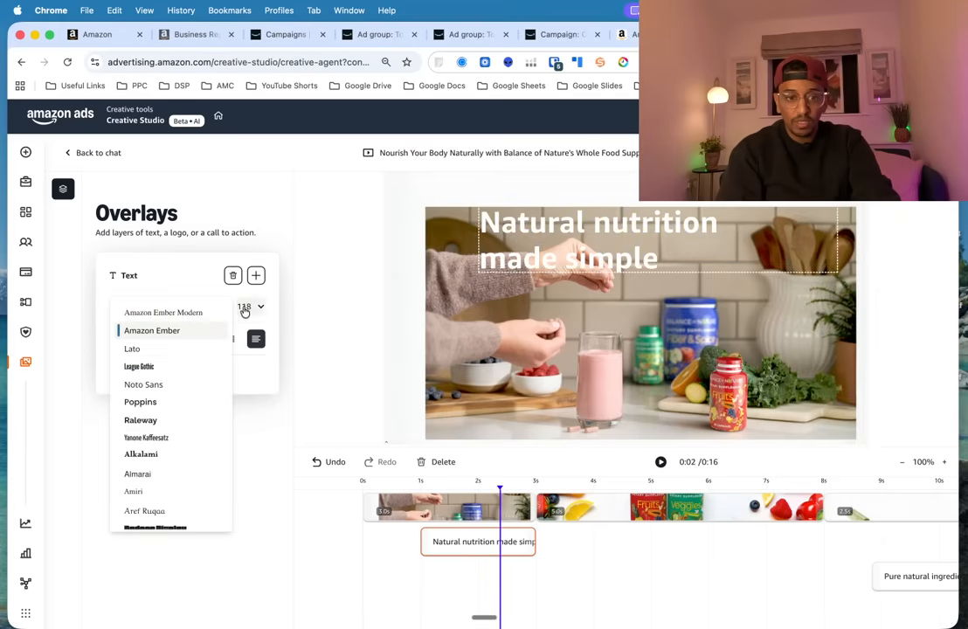
pyautogui.click(248, 306)
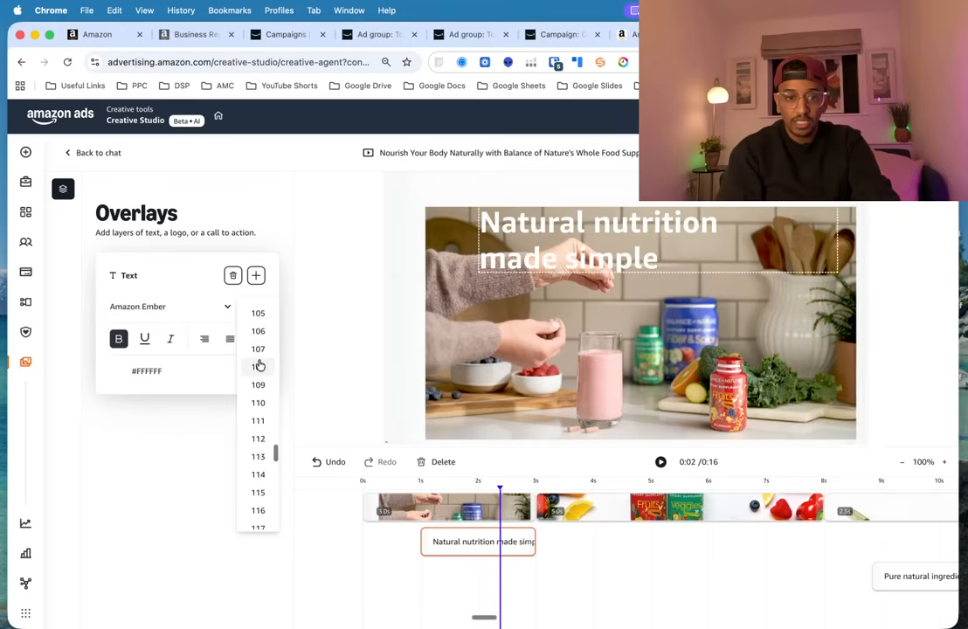
pyautogui.click(259, 349)
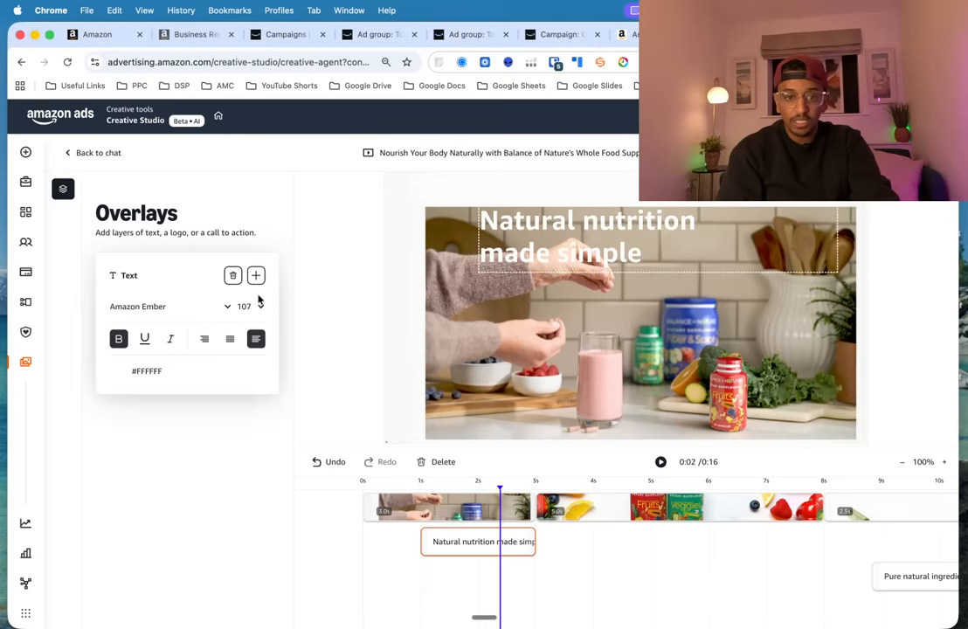
pyautogui.click(261, 311)
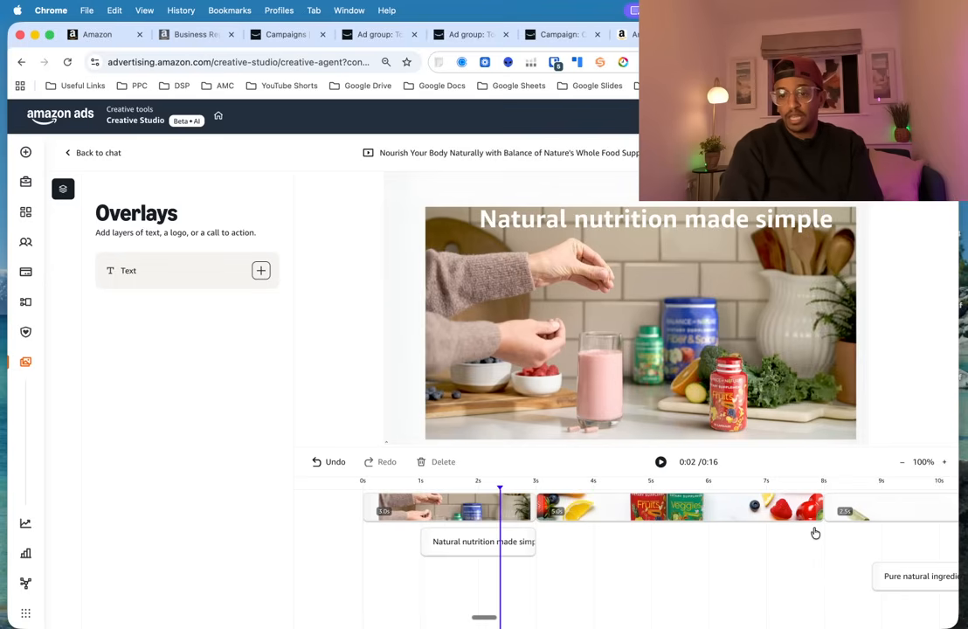
# - Scroll to the powder scene and select the 'Pure natural ingredients' caption
pyautogui.hscroll(3)
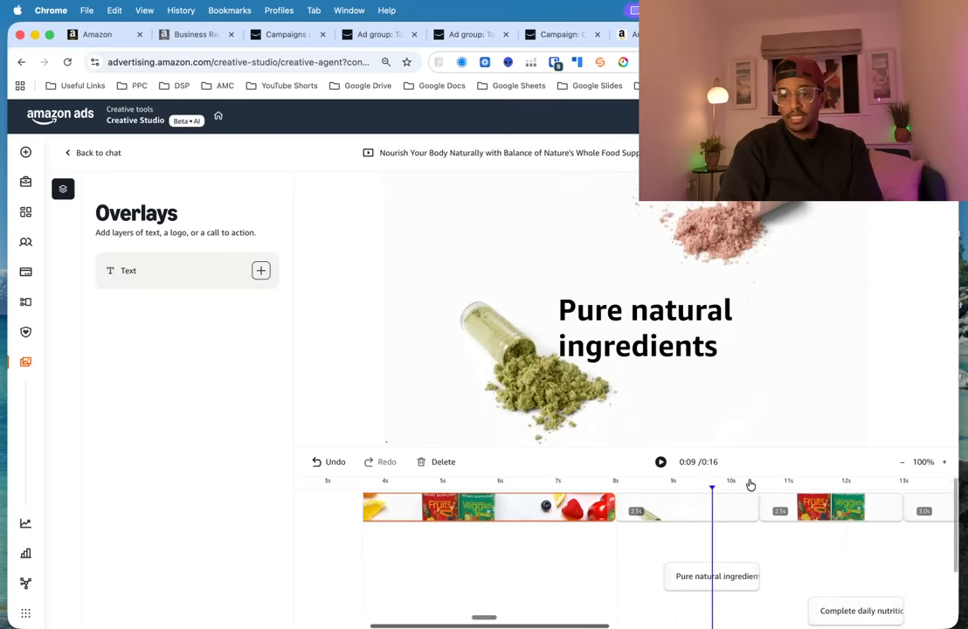
pyautogui.click(645, 329)
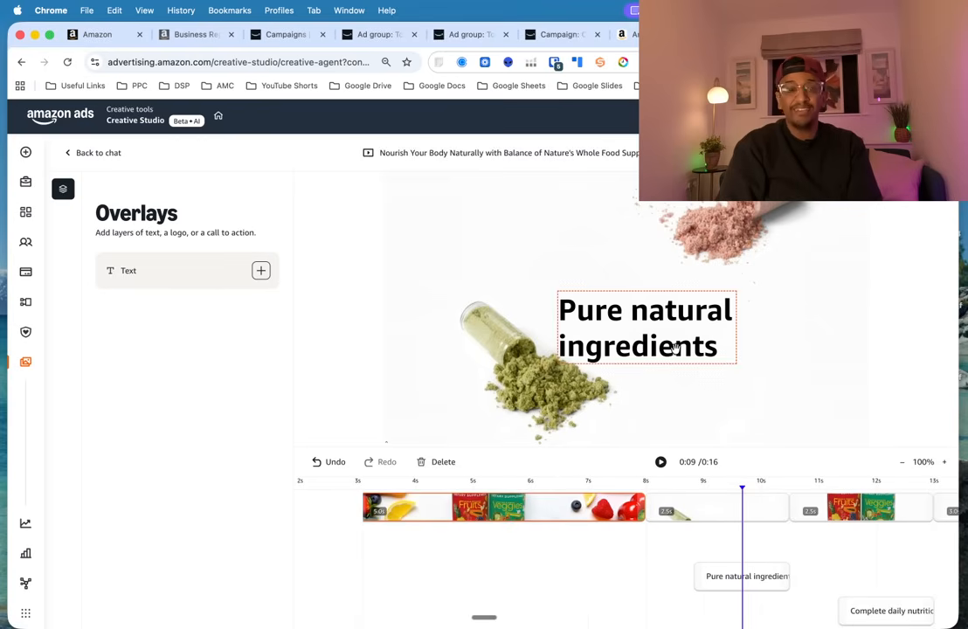